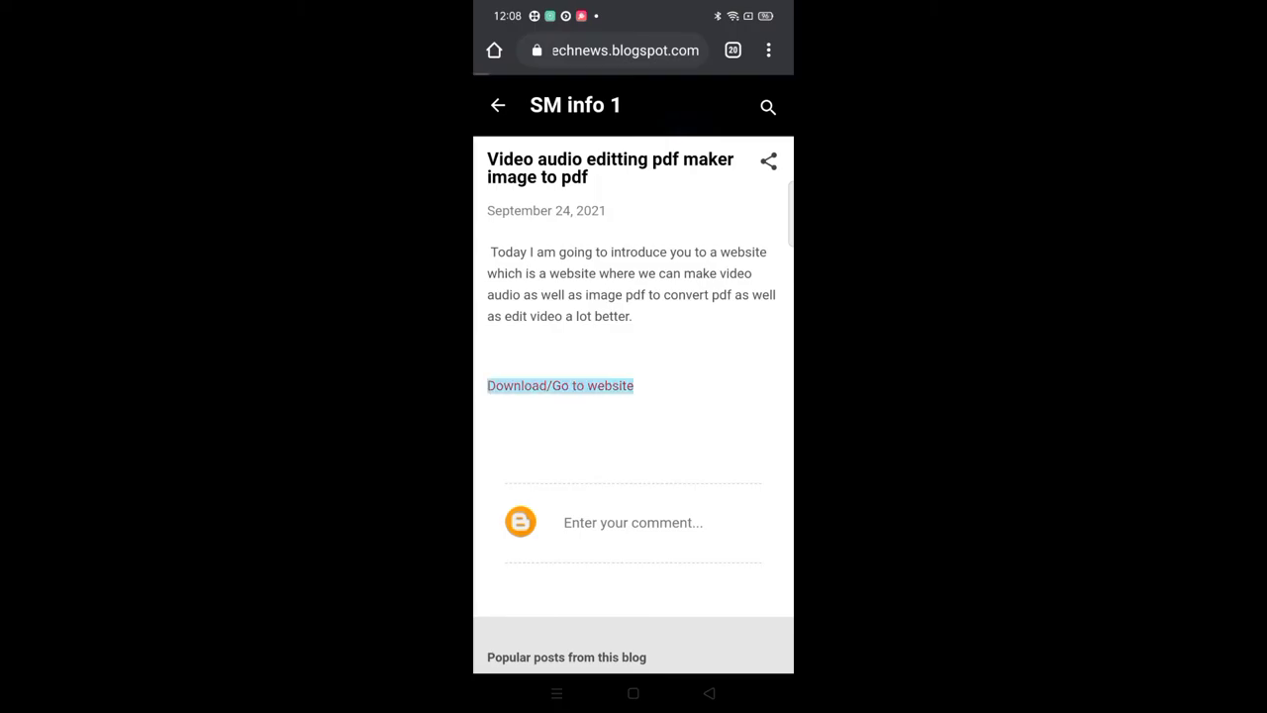
Follow the post's Download/Go to website link to reach the 123apps site.
left_click(560, 385)
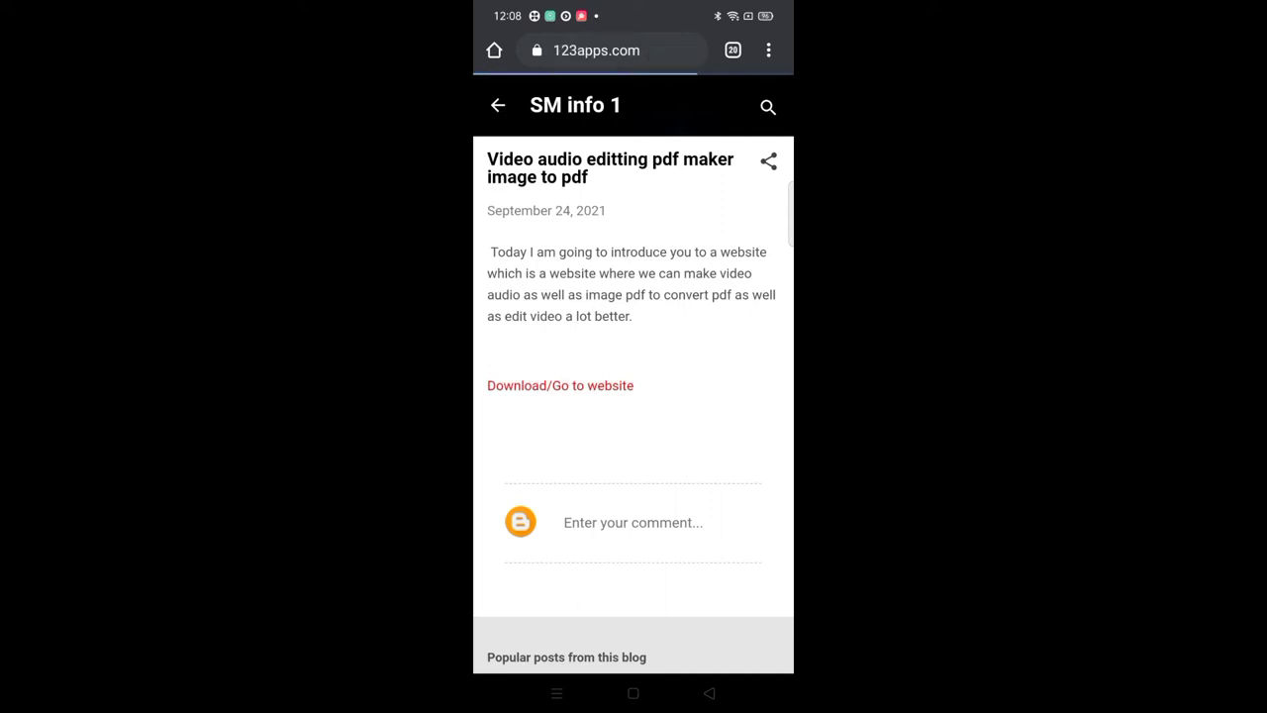
left_click(560, 385)
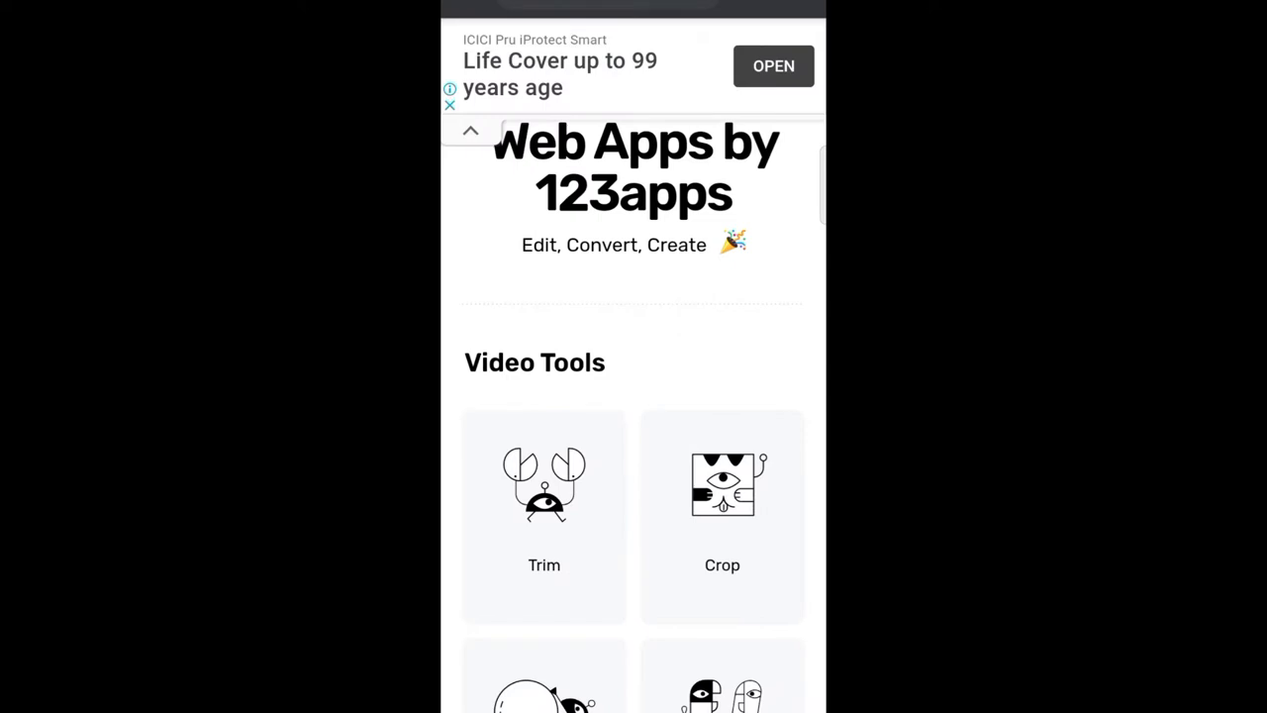
Scroll the 123apps home page past Video, Audio and PDF tools down to the converter tiles.
scroll("down", 3)
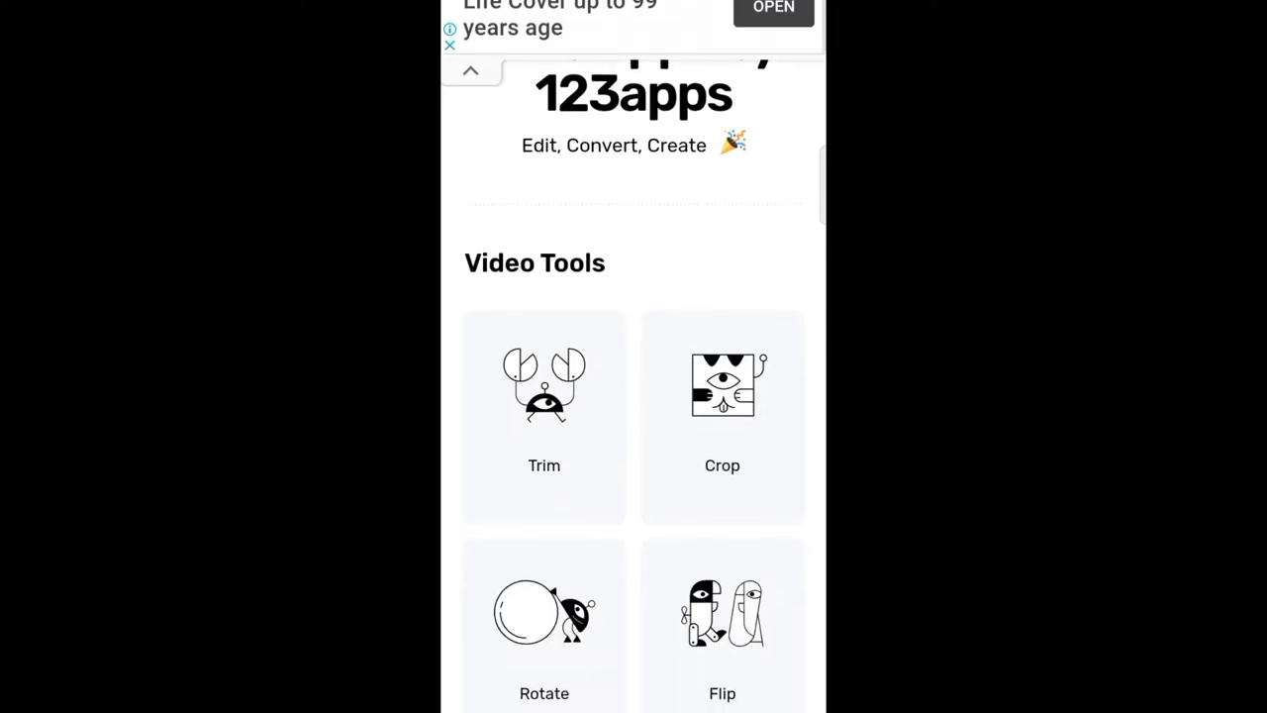
scroll("down", 3)
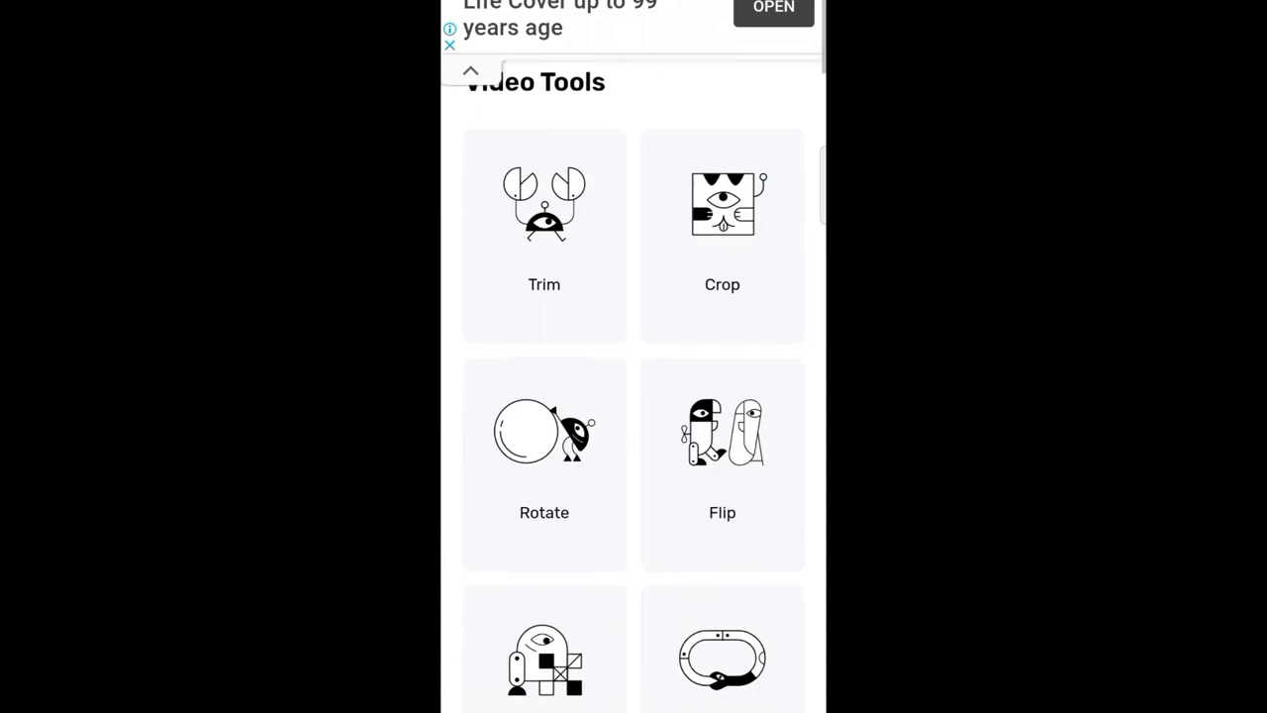
scroll("down", 3)
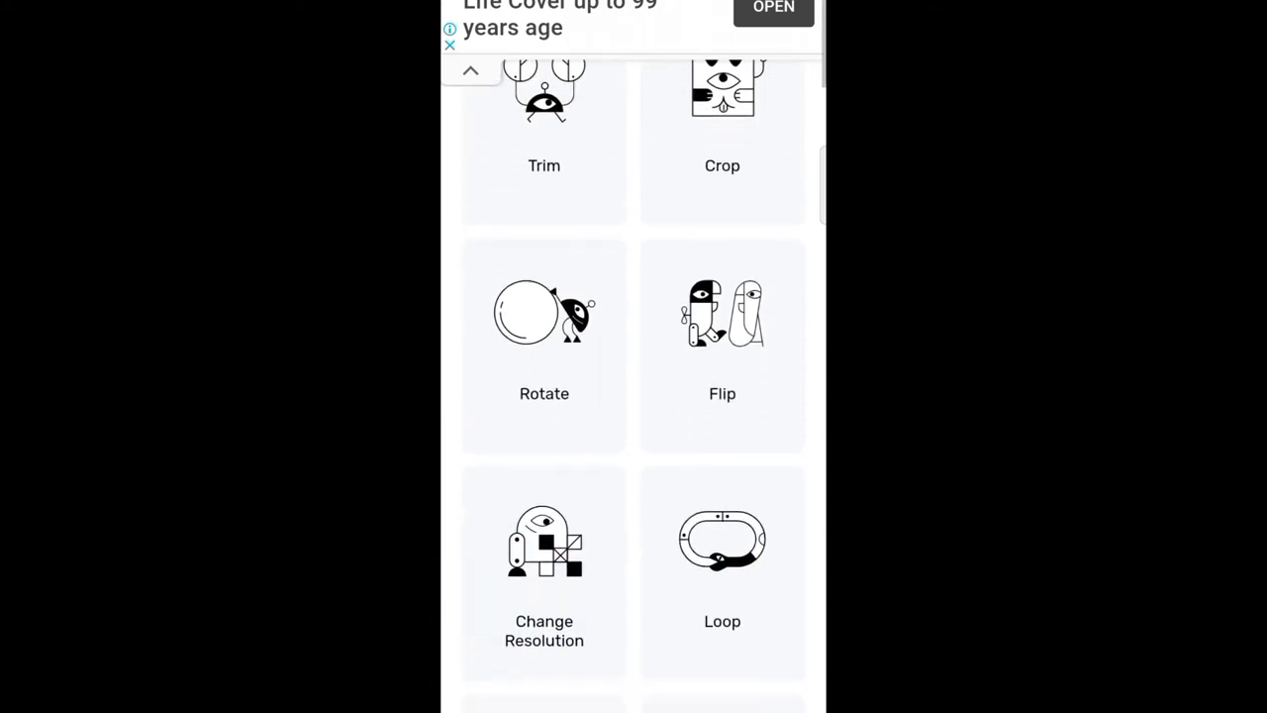
scroll("down", 3)
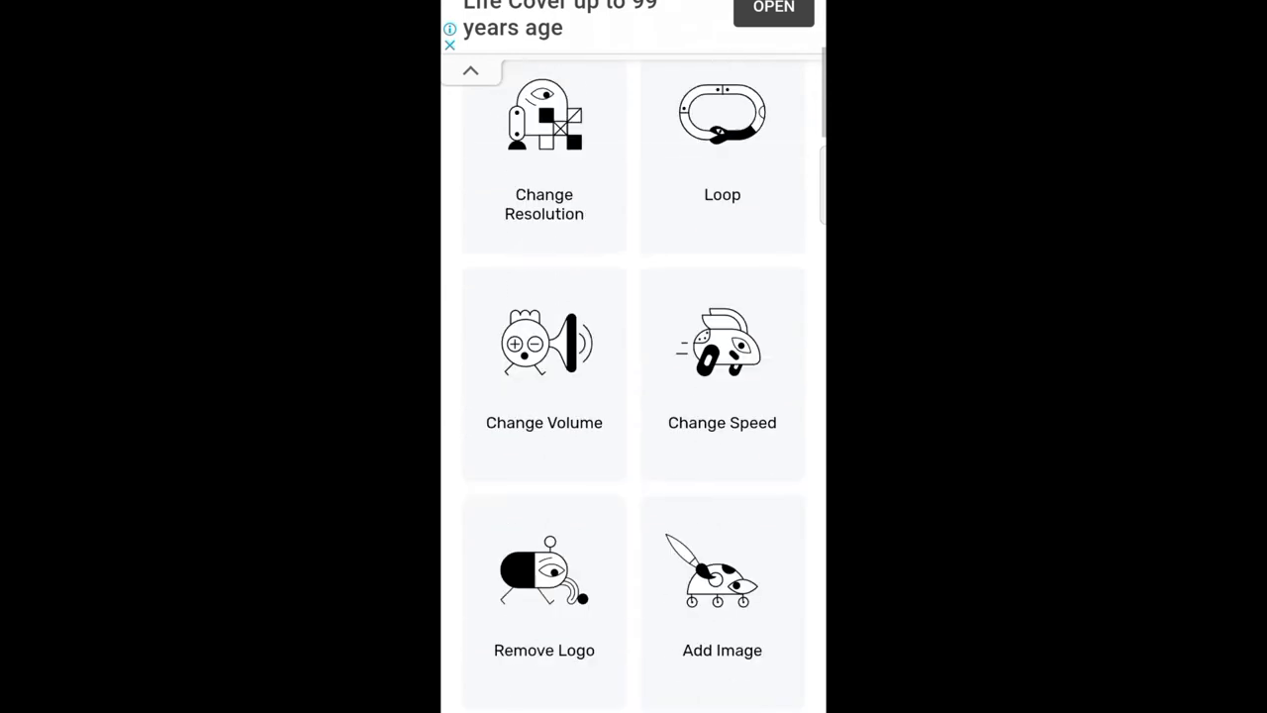
scroll("down", 3)
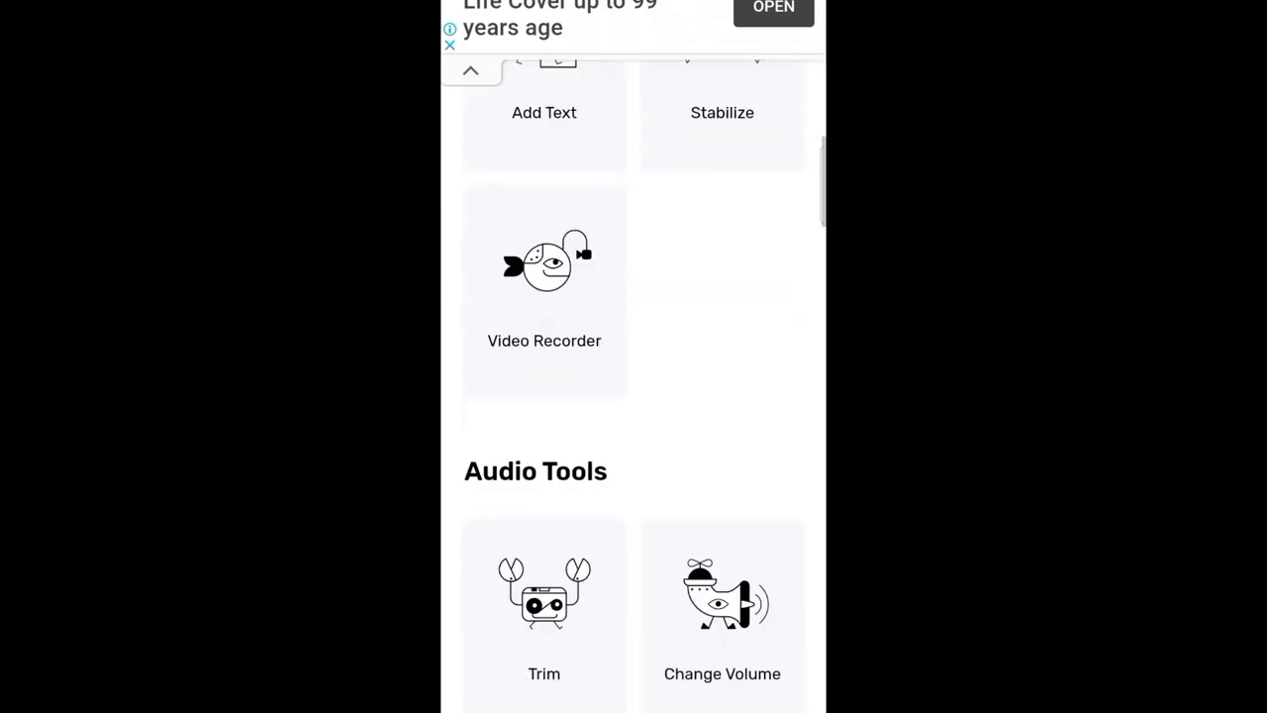
scroll("down", 3)
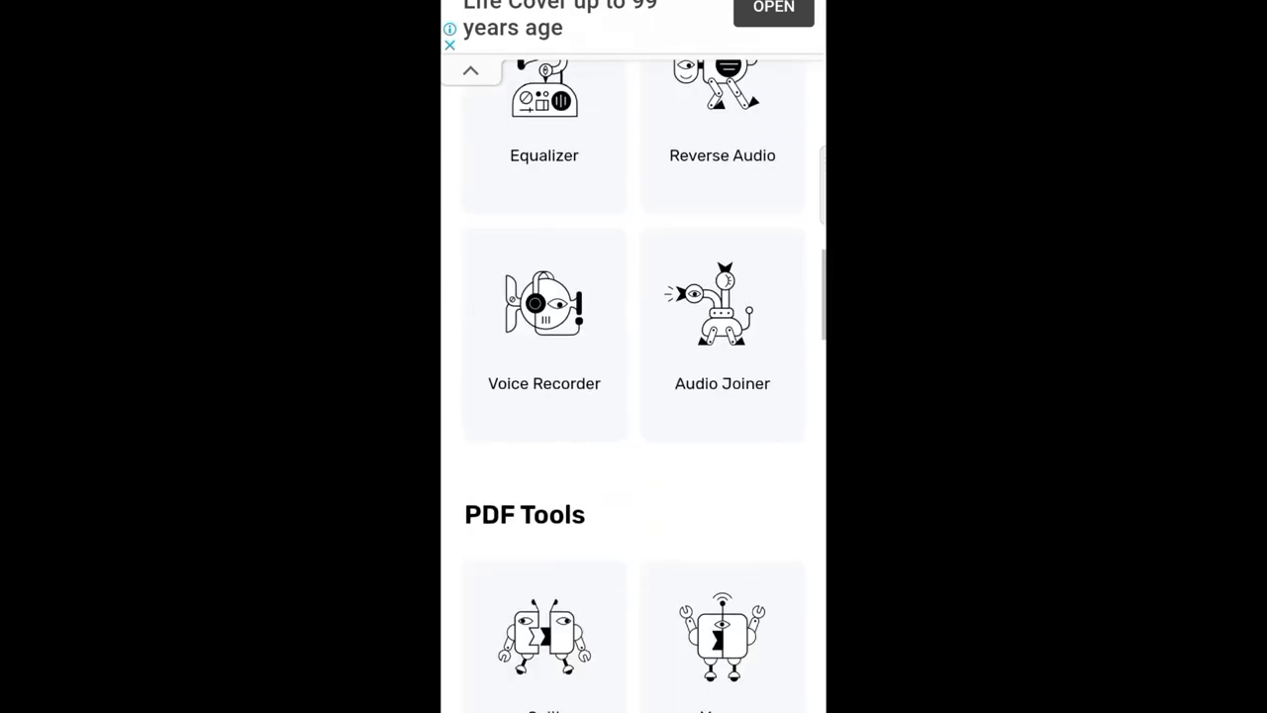
scroll("down", 3)
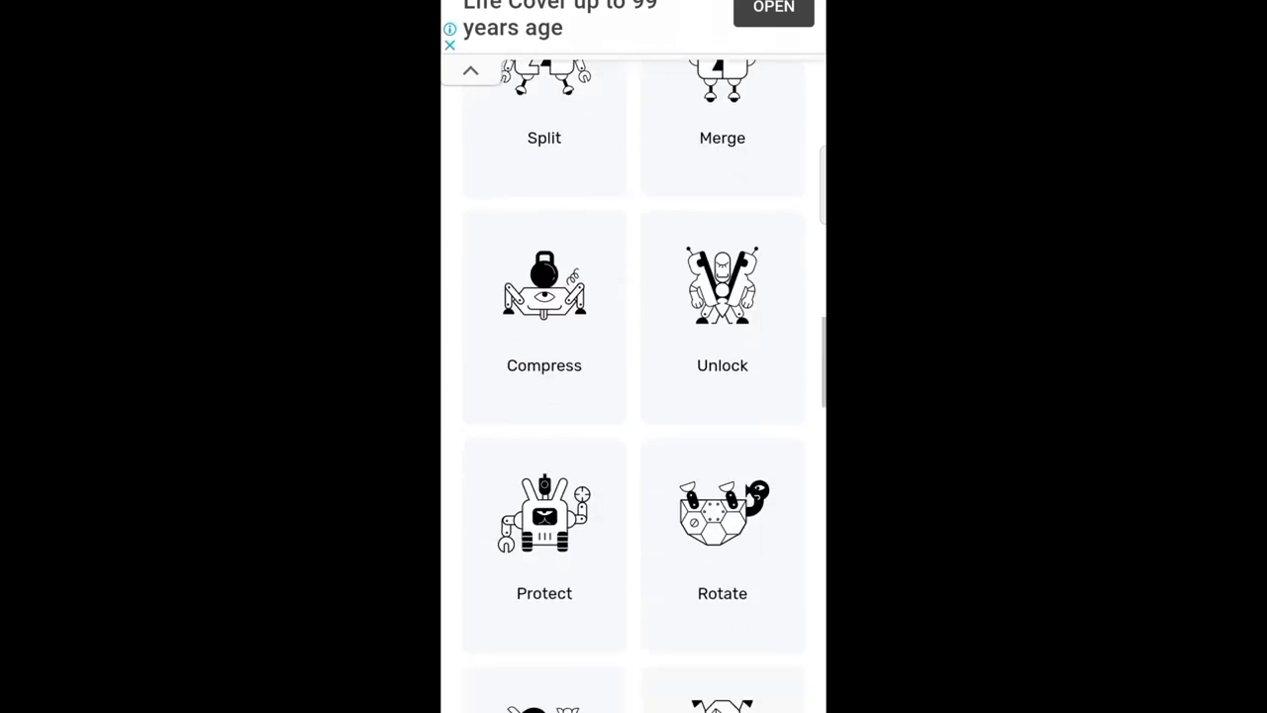
scroll("down", 3)
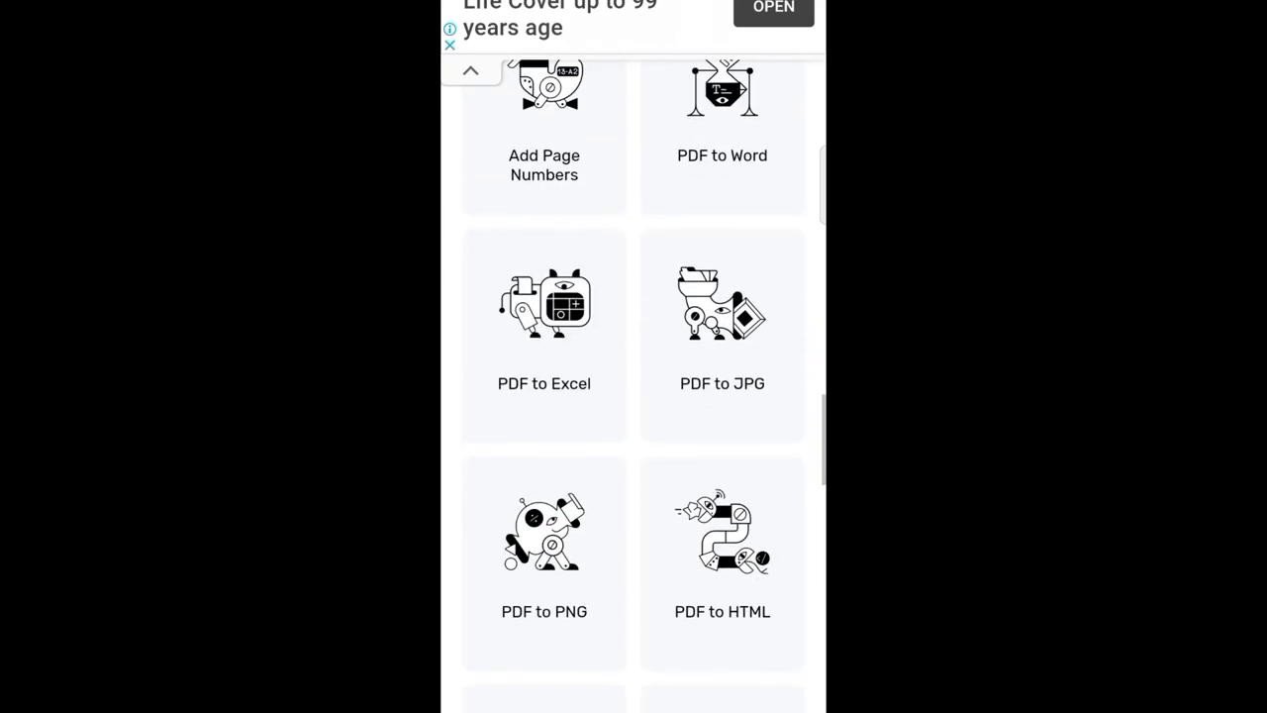
scroll("down", 3)
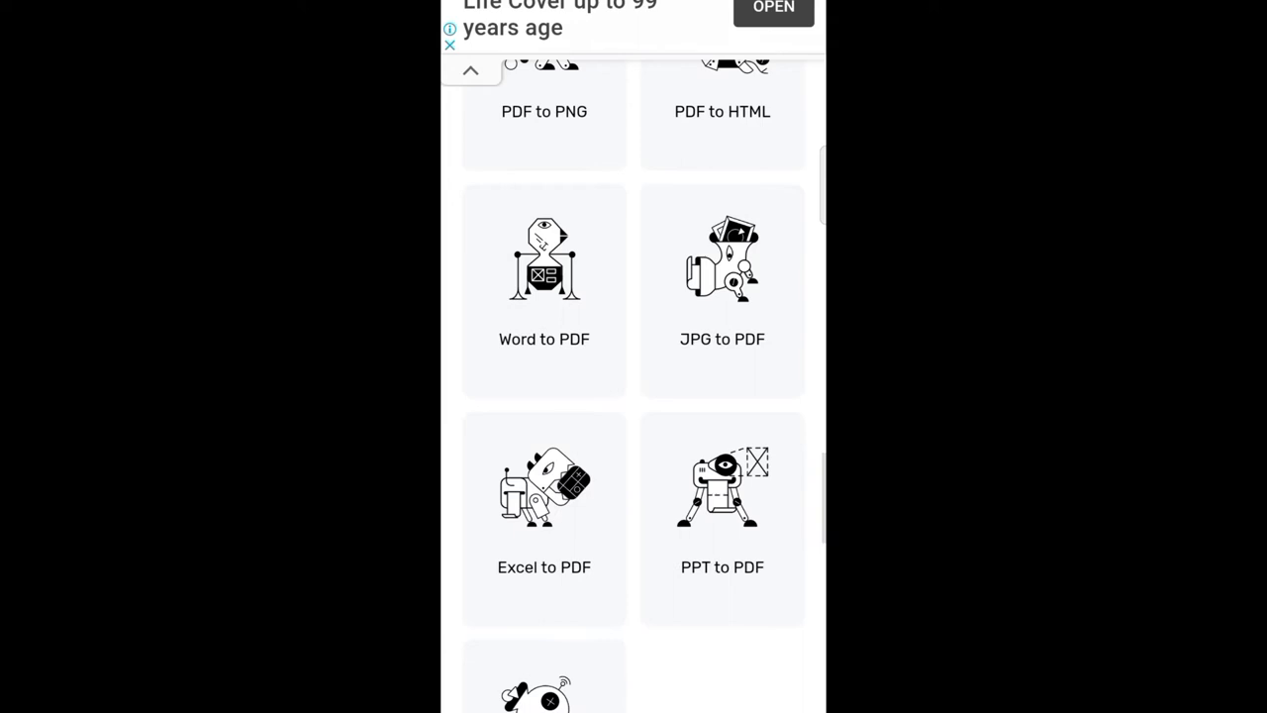
scroll("down", 3)
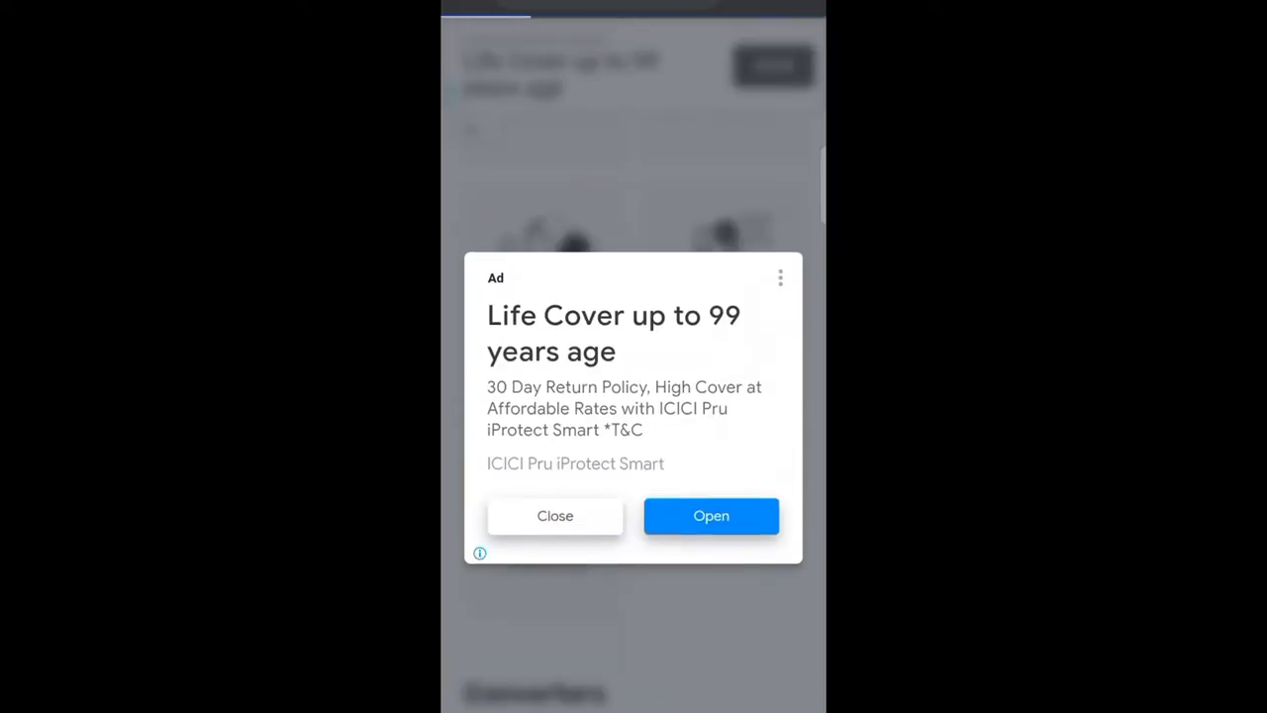
Dismiss the ad, open Convert PNG to PDF and add two plant photos from the device's files.
left_click(554, 515)
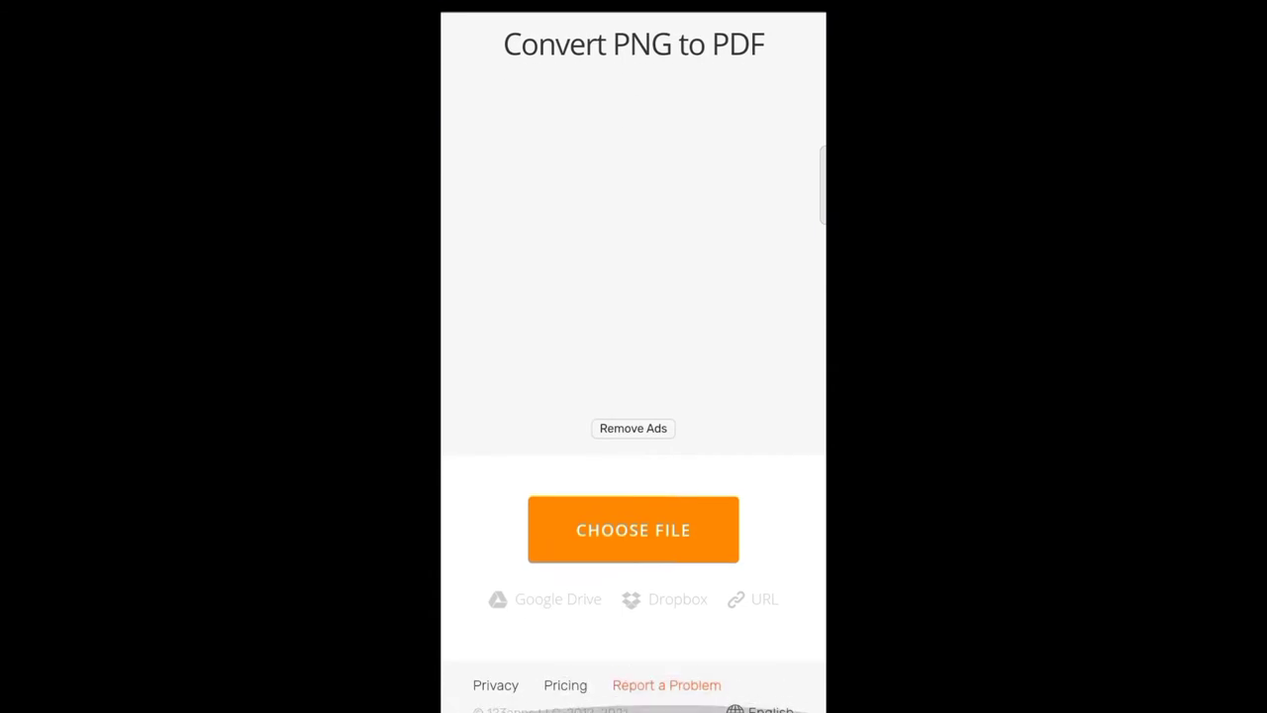
left_click(633, 530)
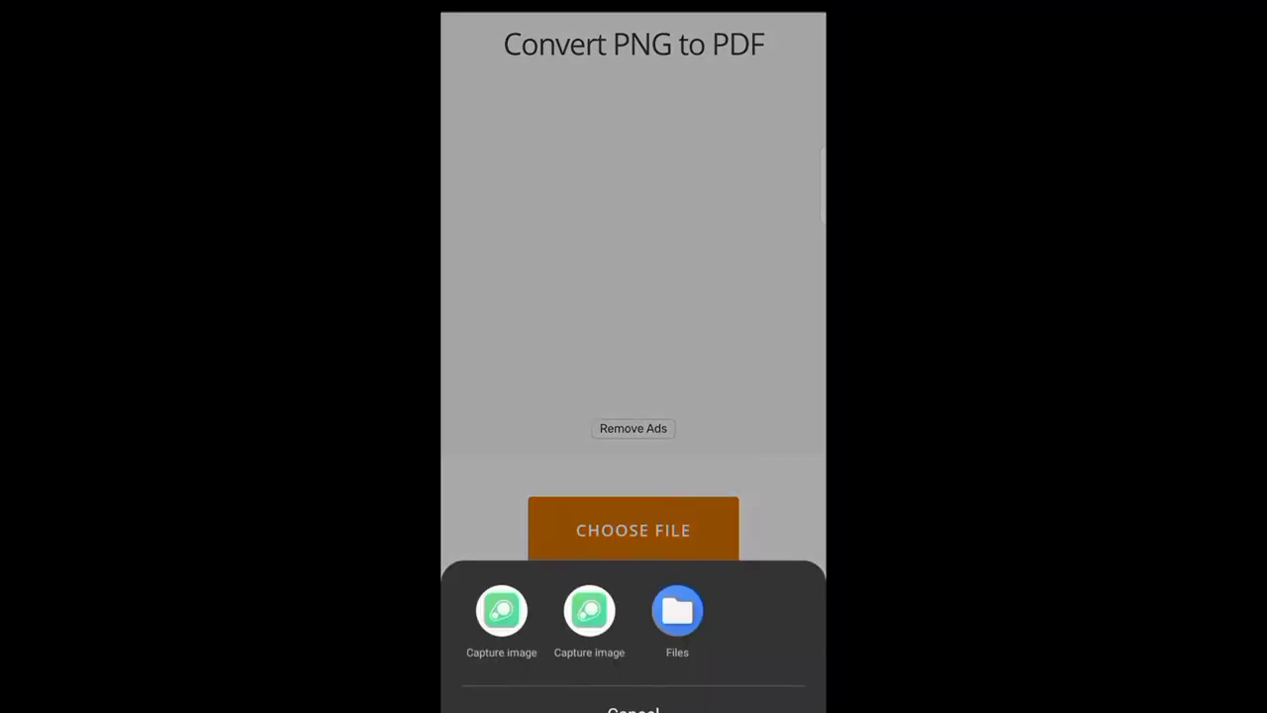
left_click(676, 611)
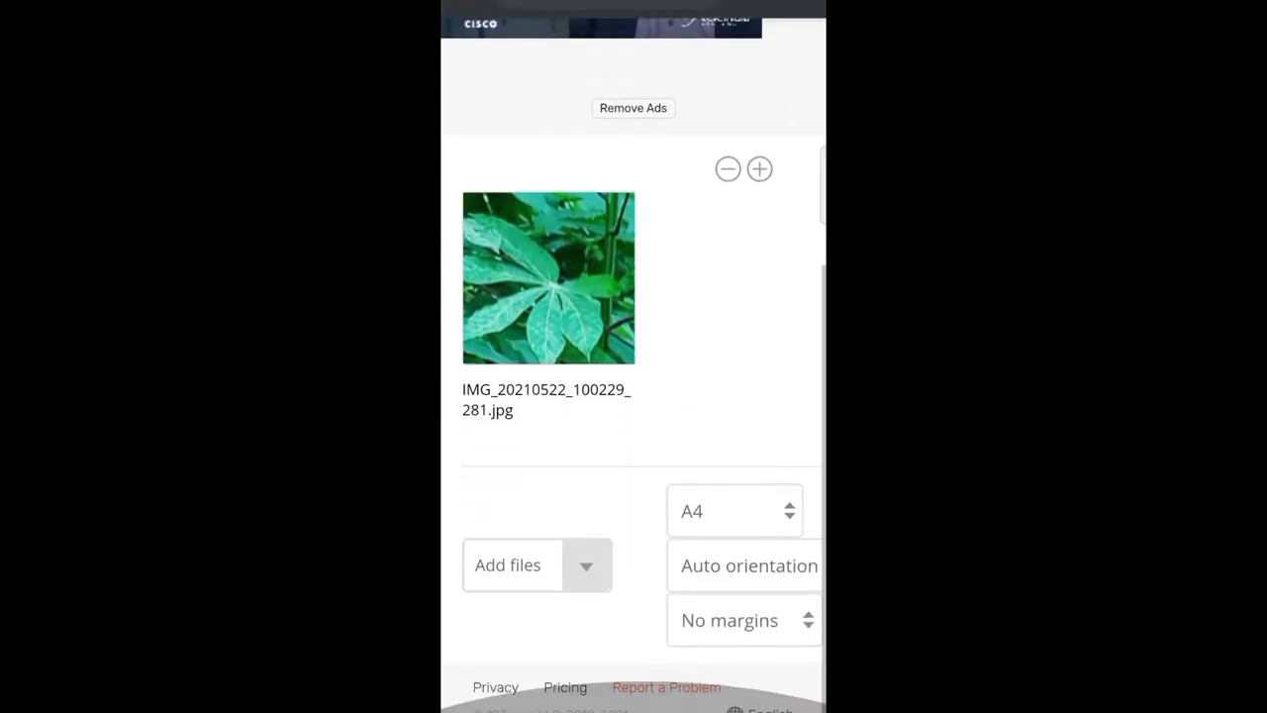
left_click(508, 565)
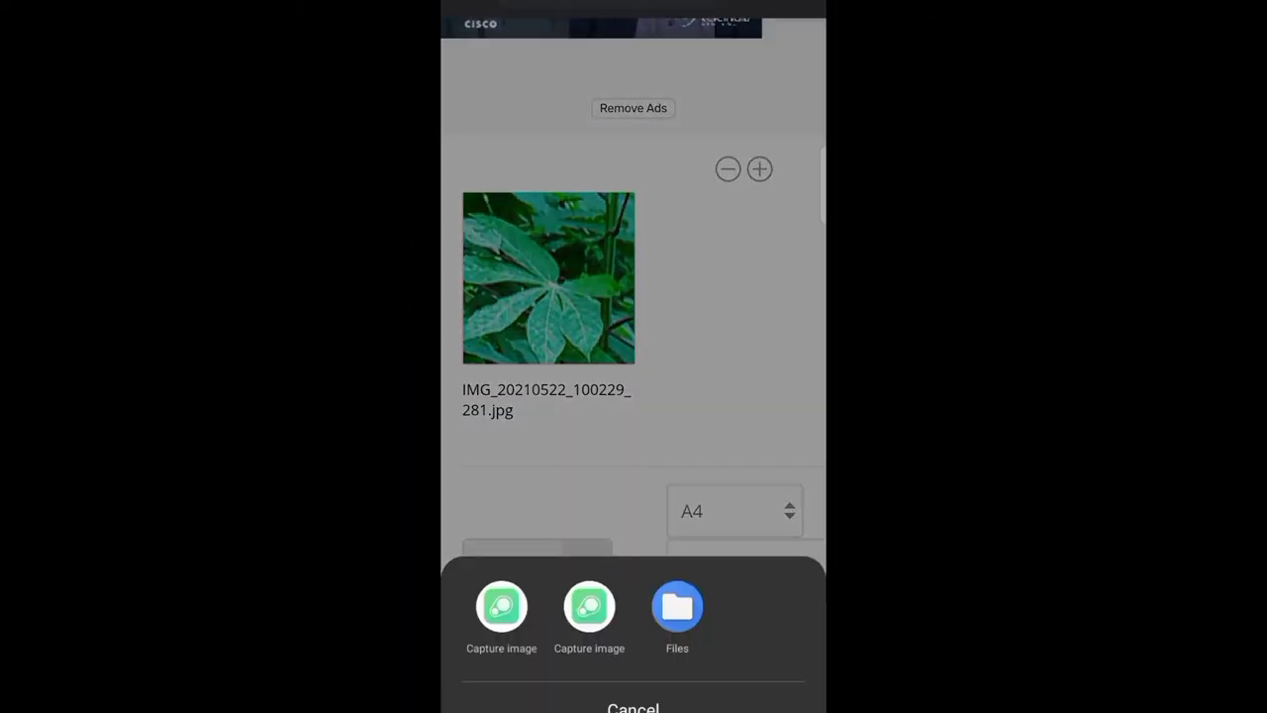
left_click(676, 609)
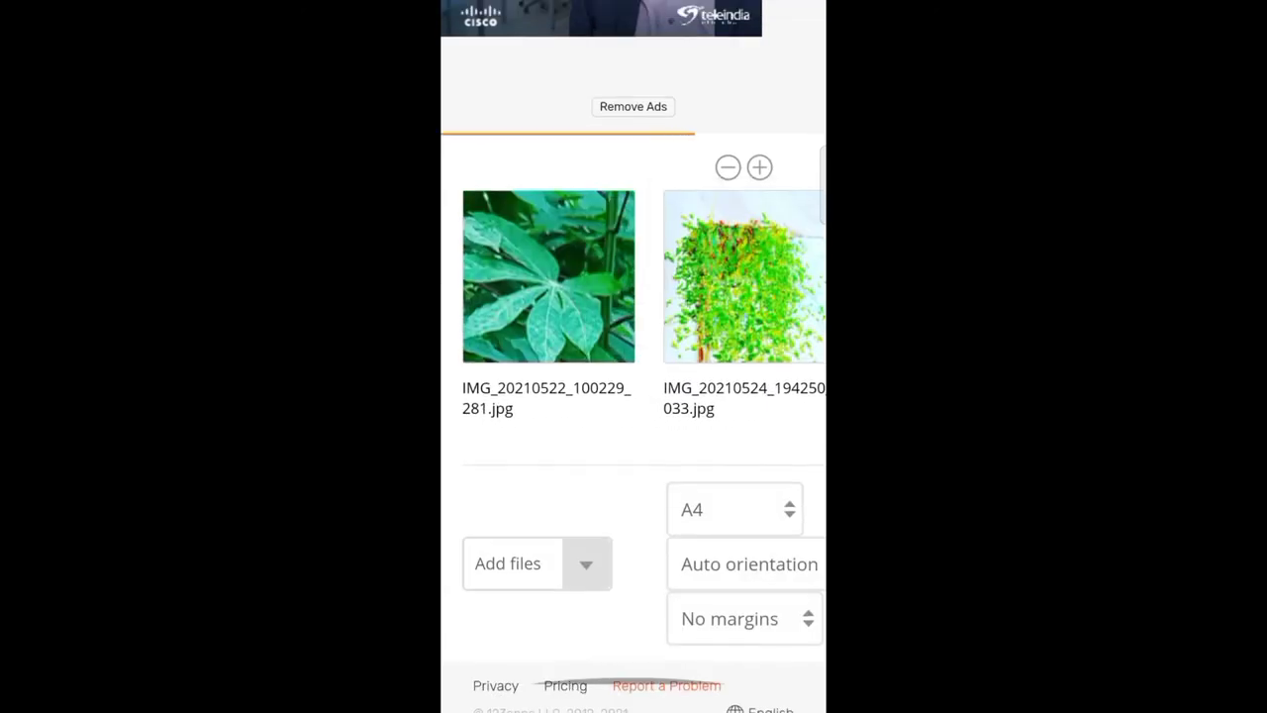
Choose a page margin option from the No margins dropdown for the PDF.
left_click(743, 618)
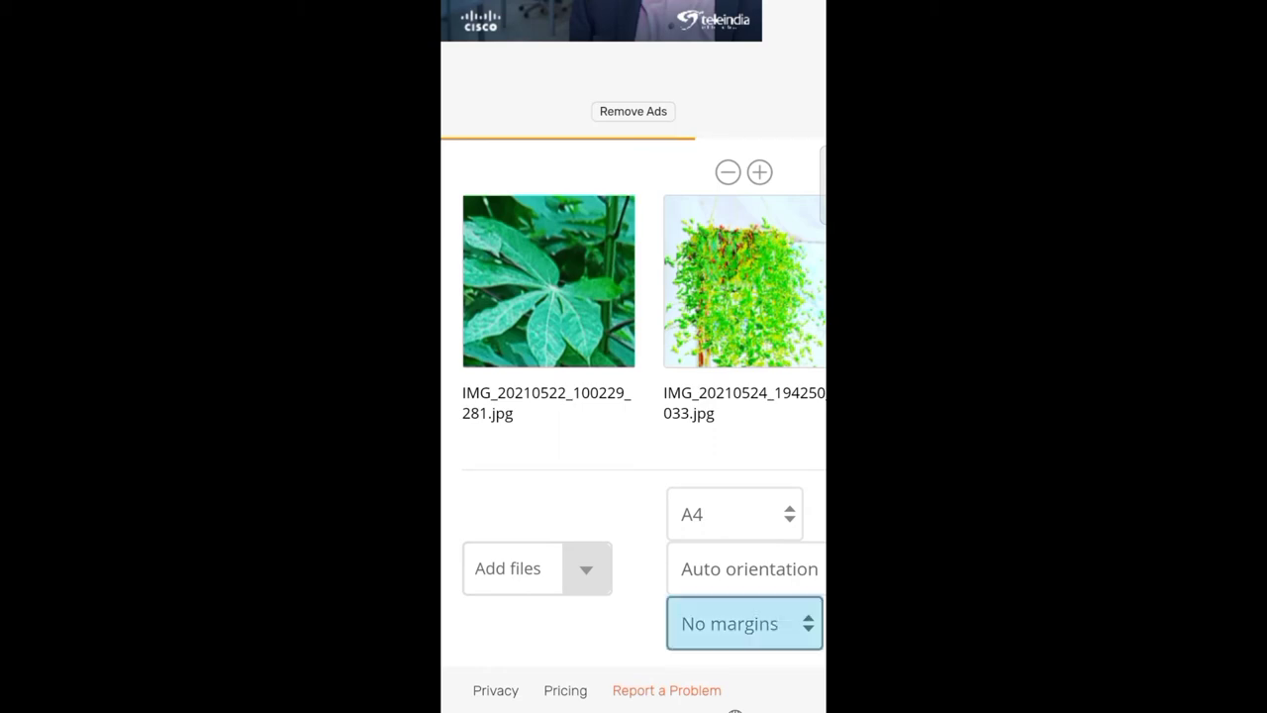
left_click(744, 622)
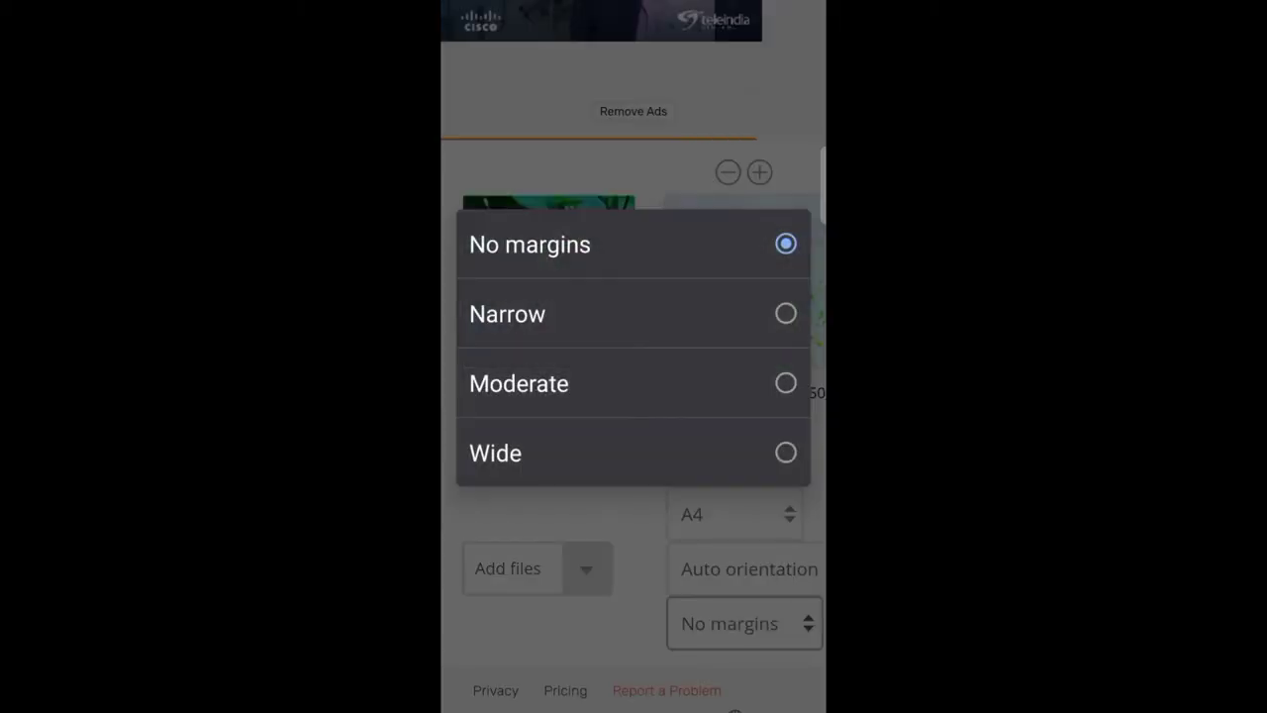
left_click(745, 569)
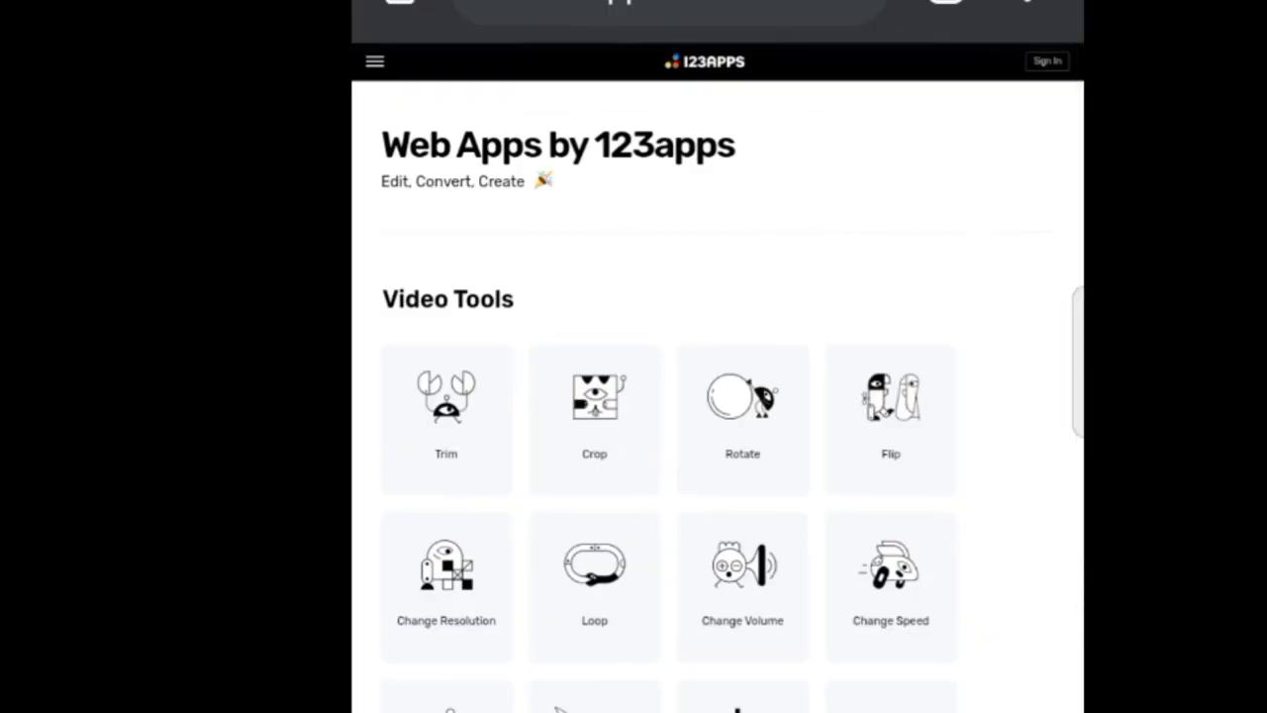
Reach Add Text to Video via the tools menu and load Untitled 90_1080p.mp4.
left_click(374, 60)
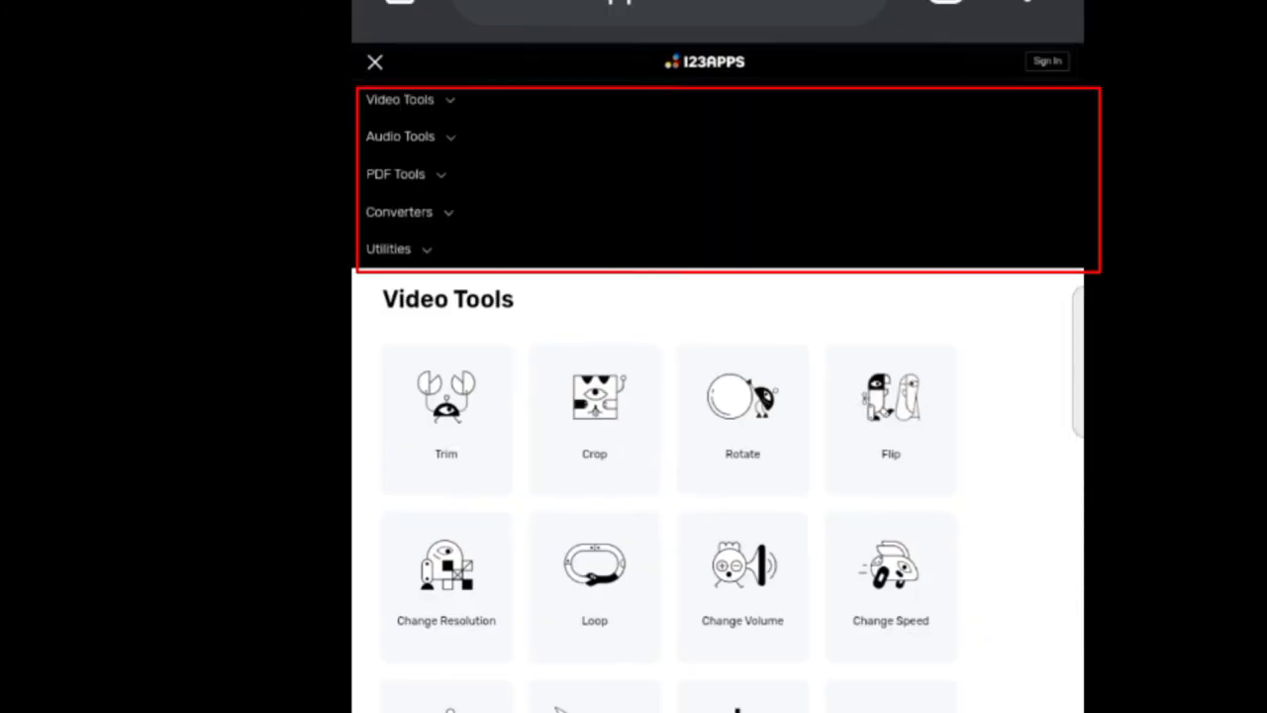
left_click(388, 248)
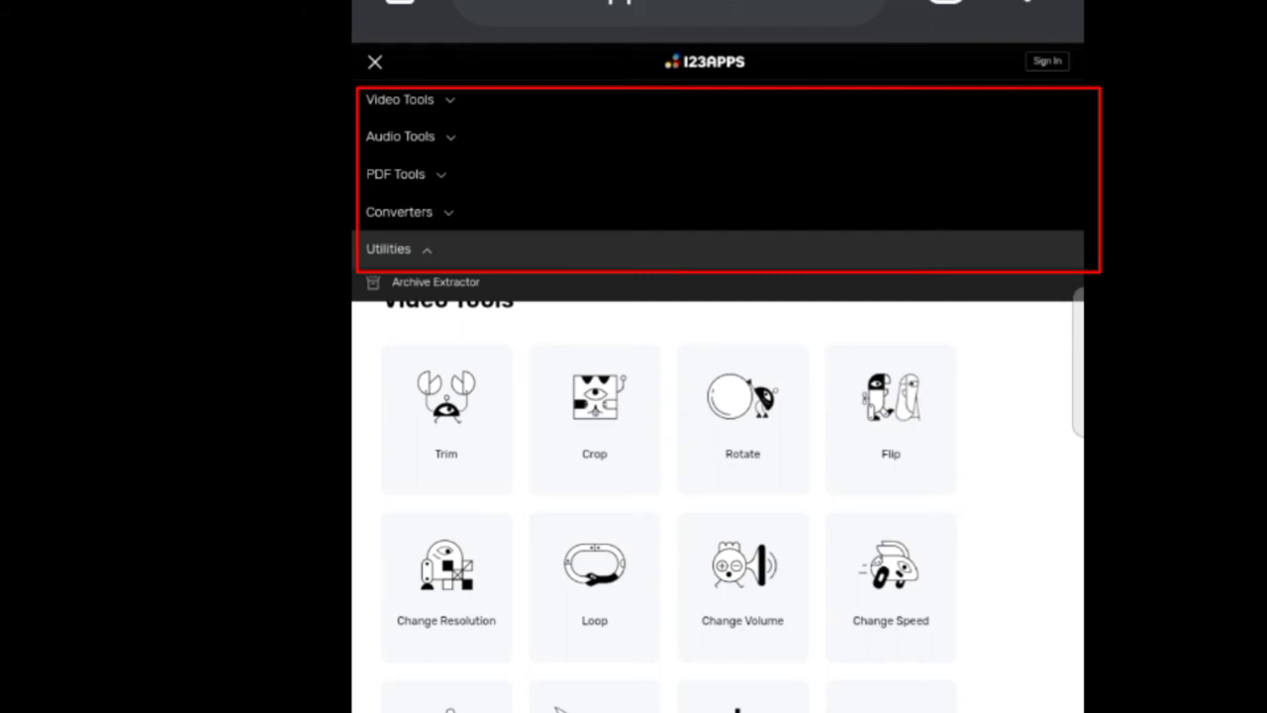
left_click(398, 99)
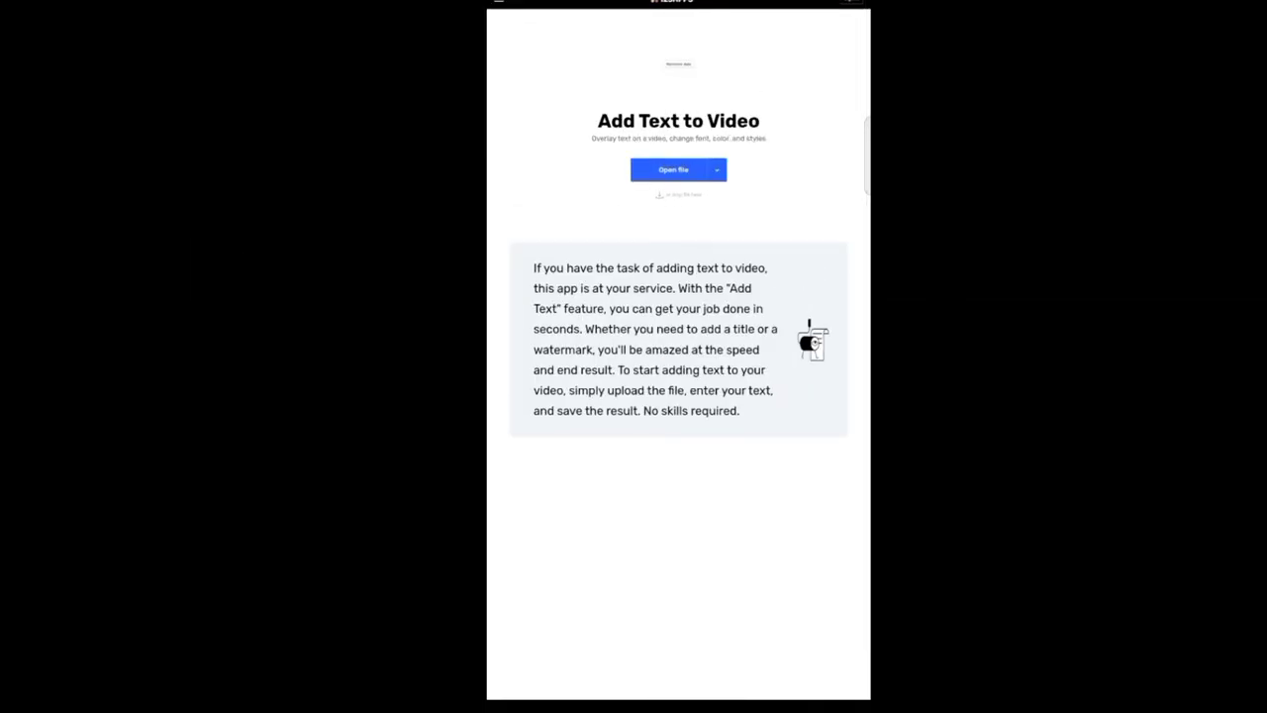
left_click(673, 169)
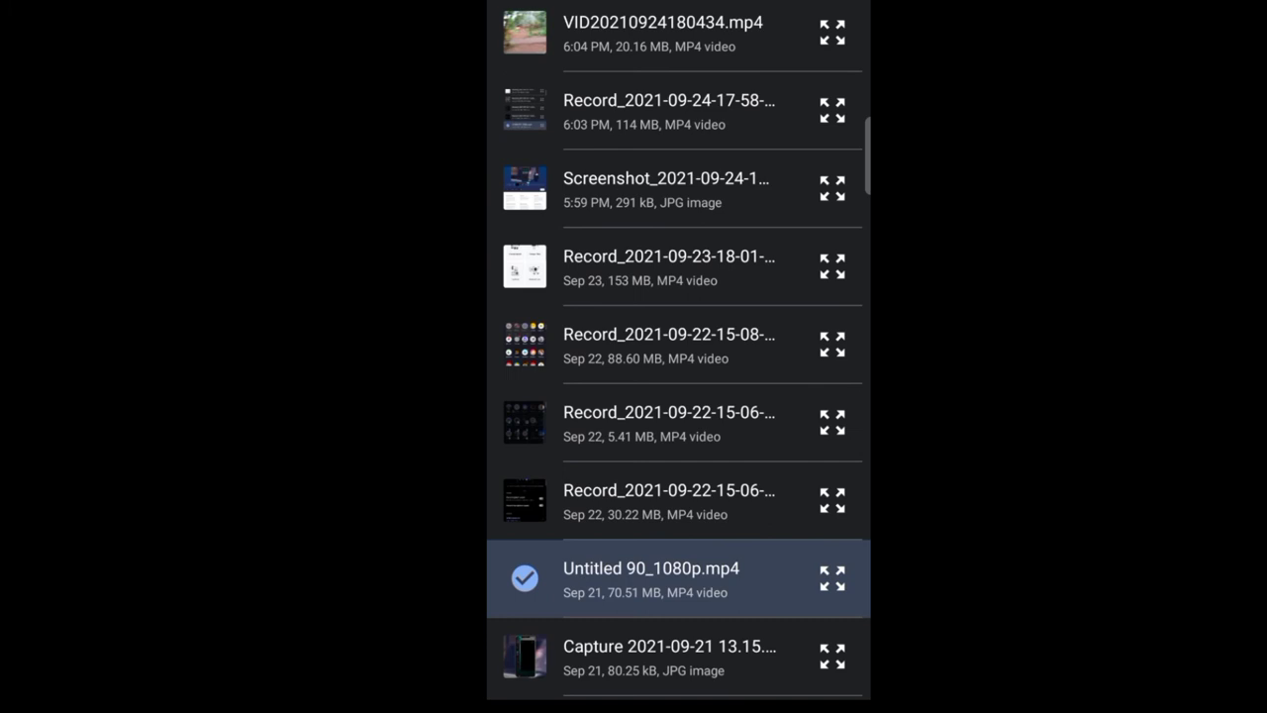
left_click(651, 577)
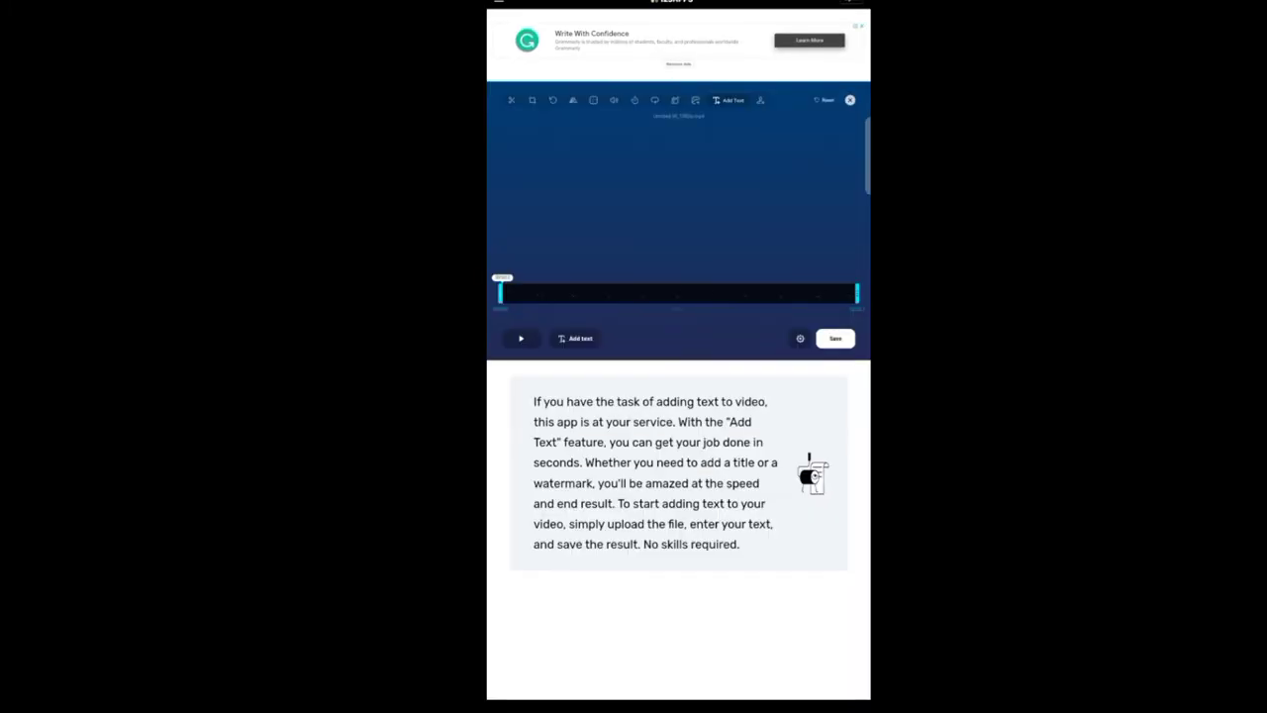
Add the caption 'SM info 1' to the video in white at font size 60.
left_click(575, 338)
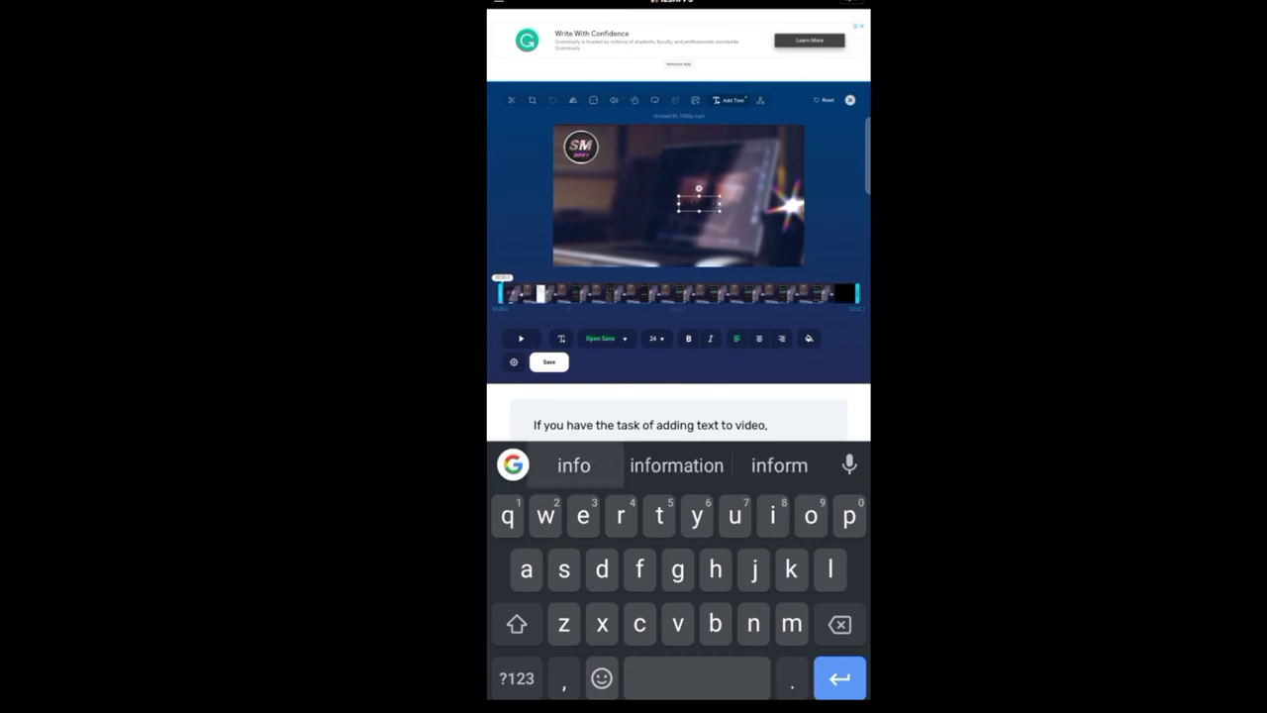
left_click(515, 678)
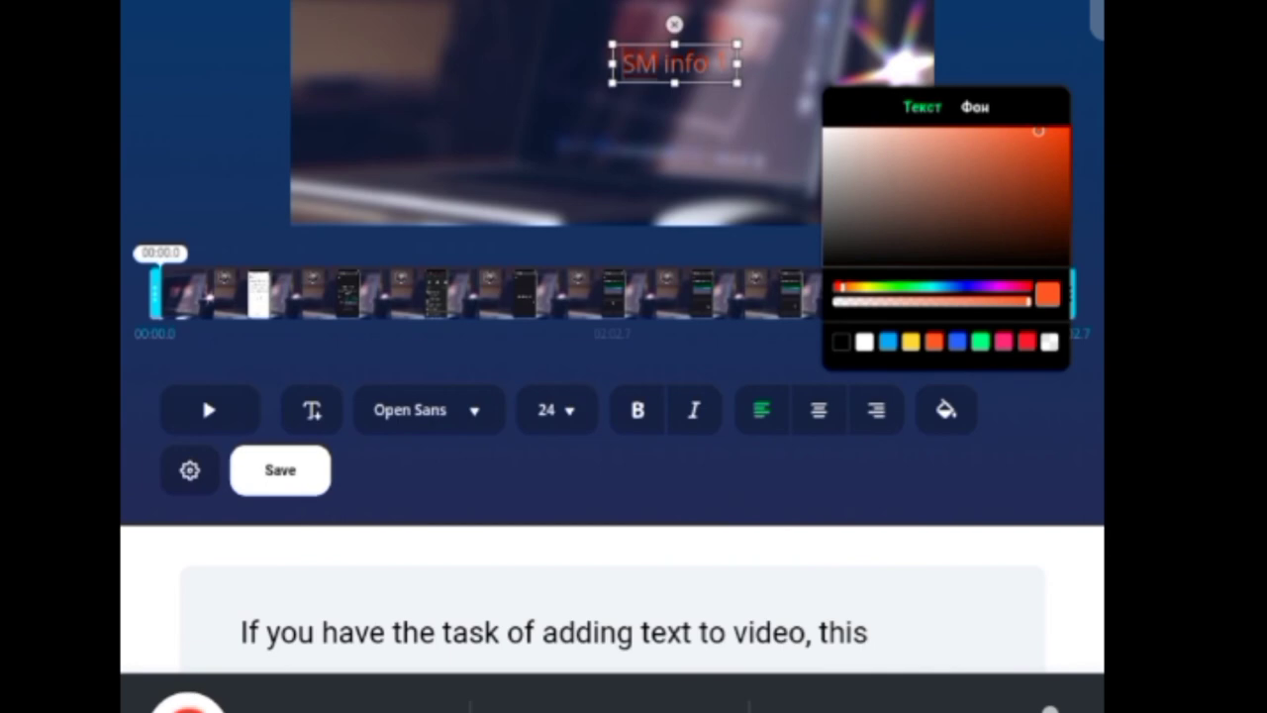
left_click(637, 409)
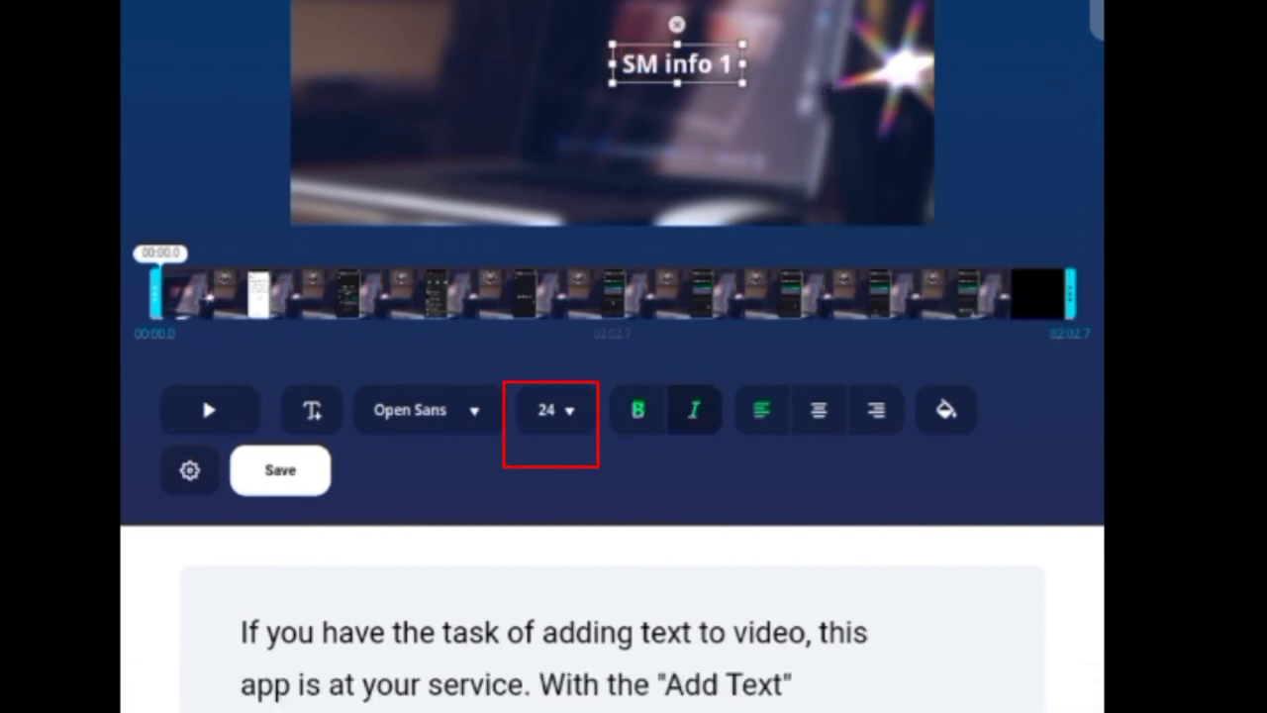
left_click(551, 410)
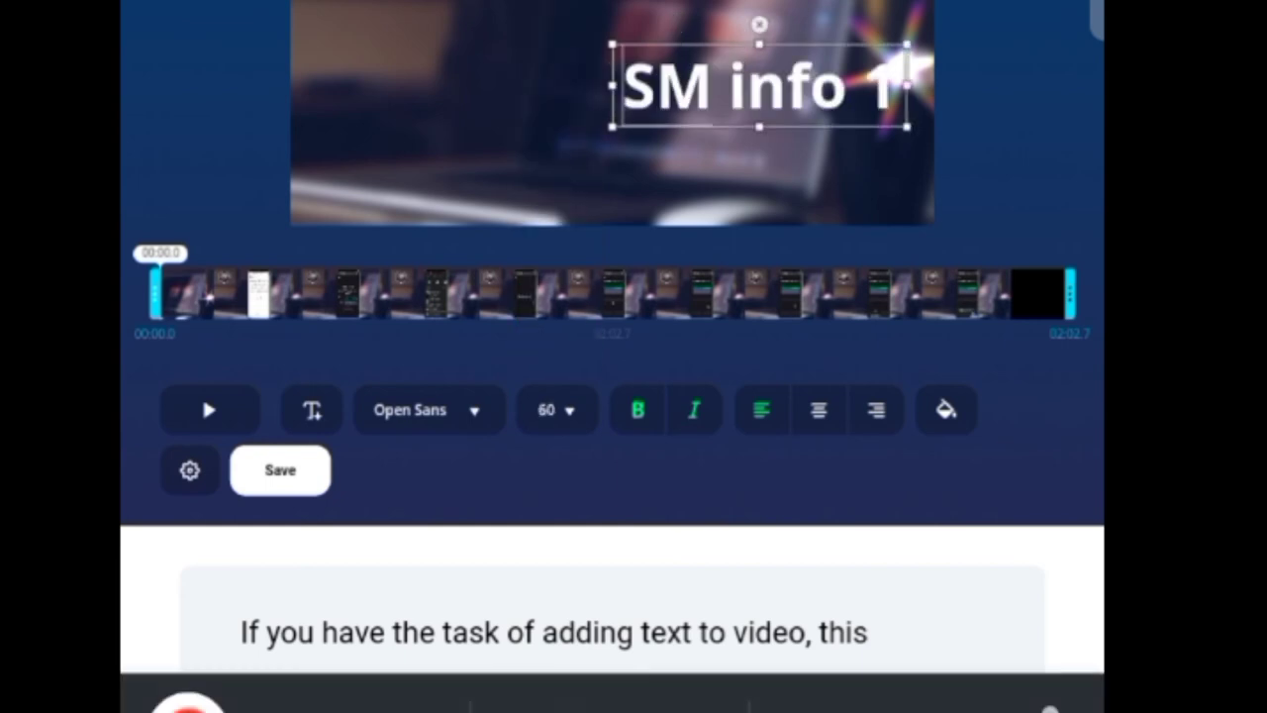
left_click(426, 409)
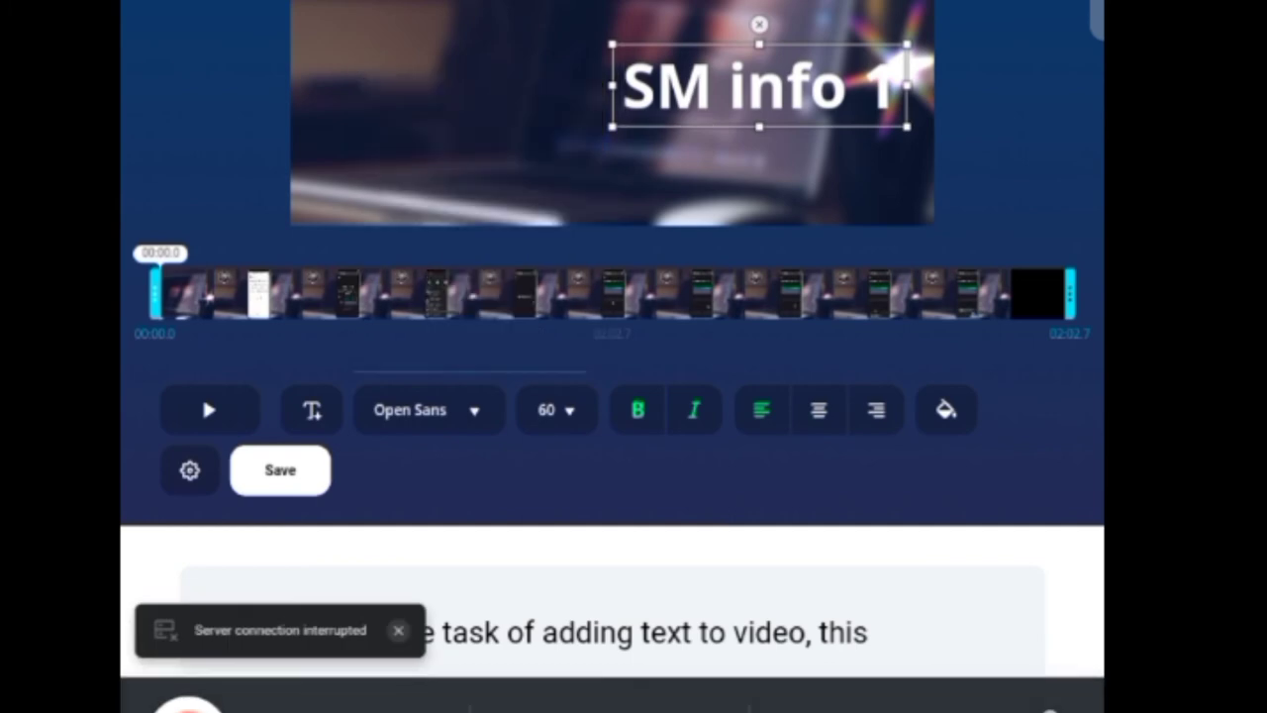
left_click(311, 409)
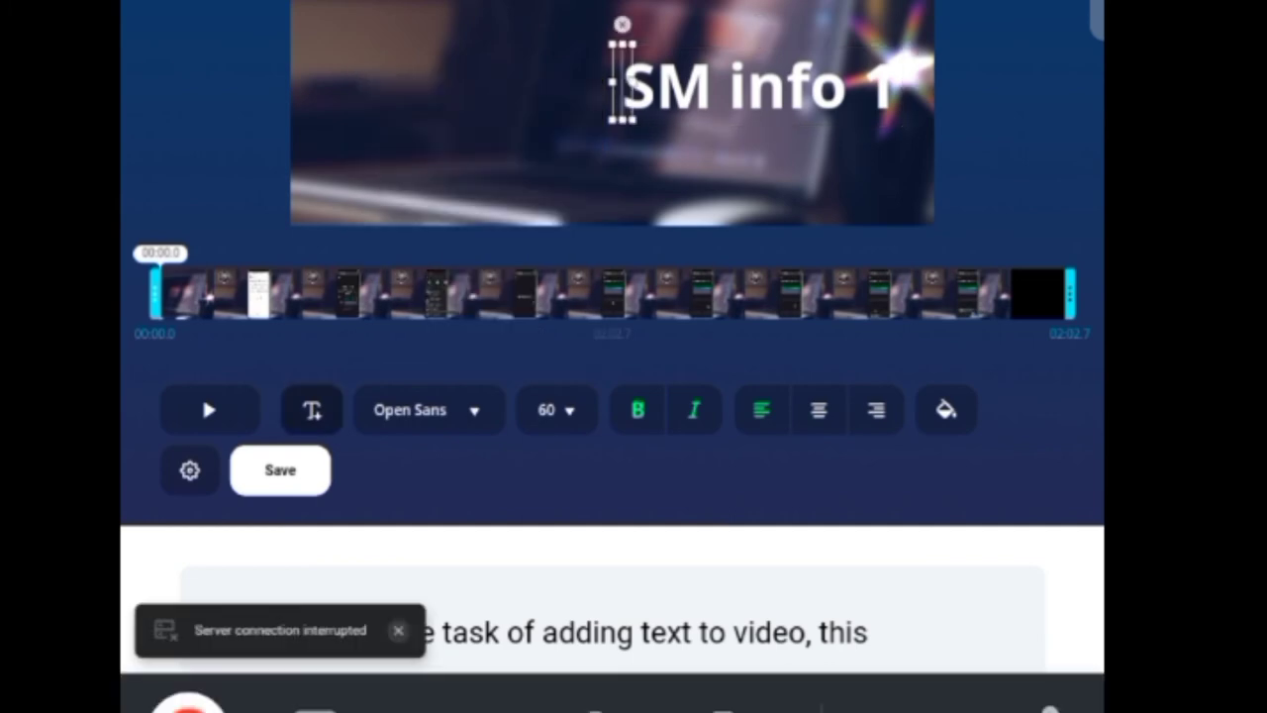